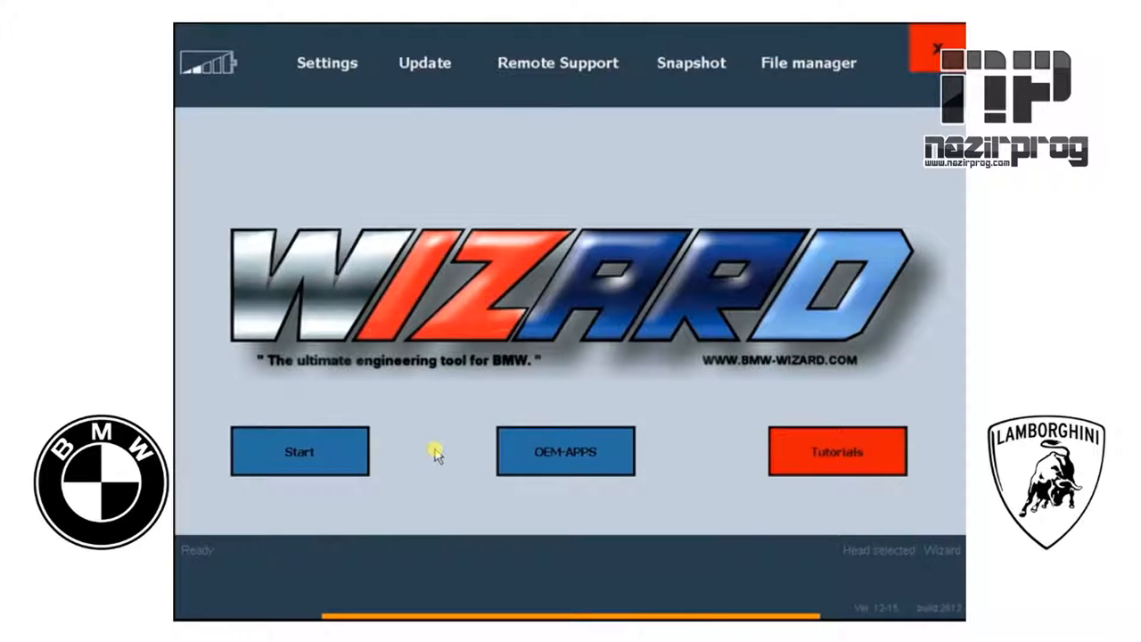
mouse_move(431, 437)
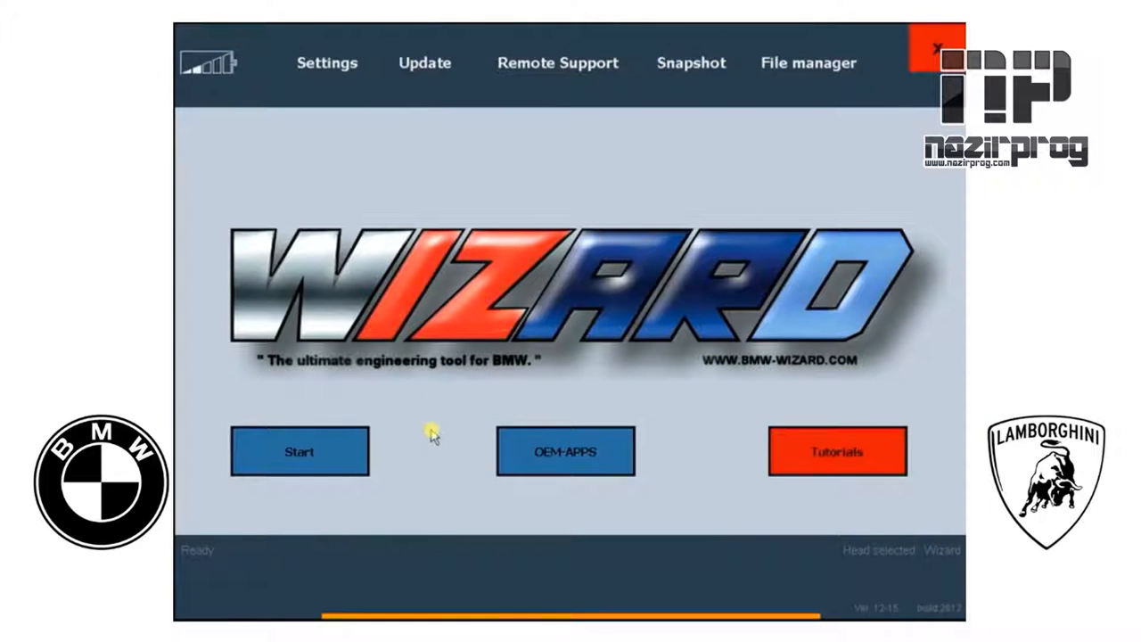
mouse_move(426, 132)
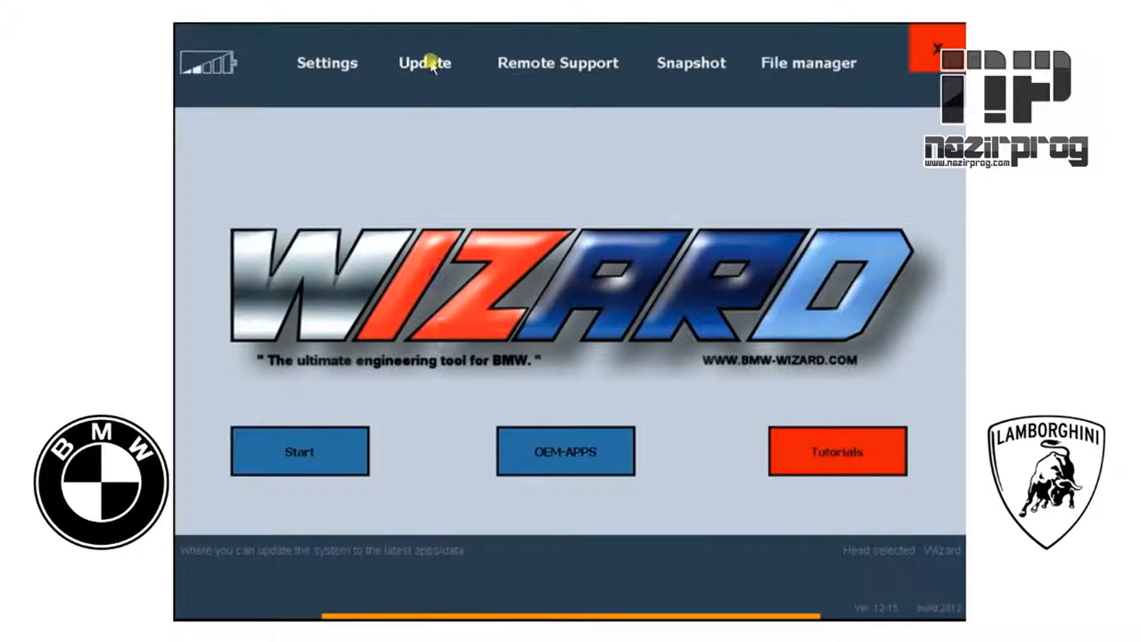
- Start the system update so its 'Updating the system' Yes/No warning appears, unconfirmed
click(424, 63)
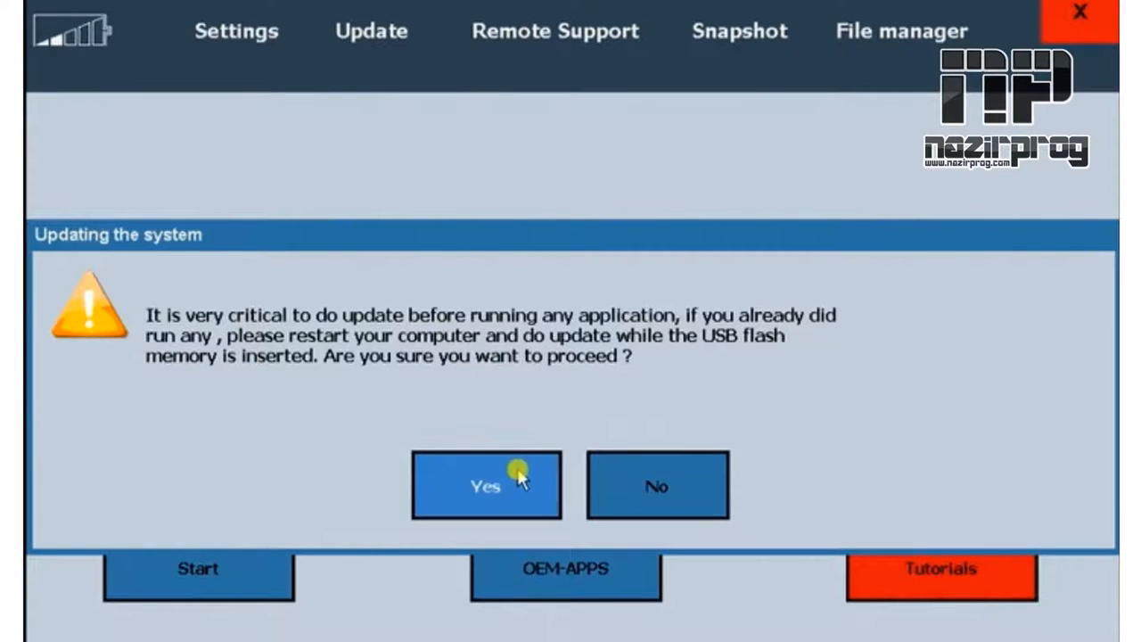
mouse_move(620, 485)
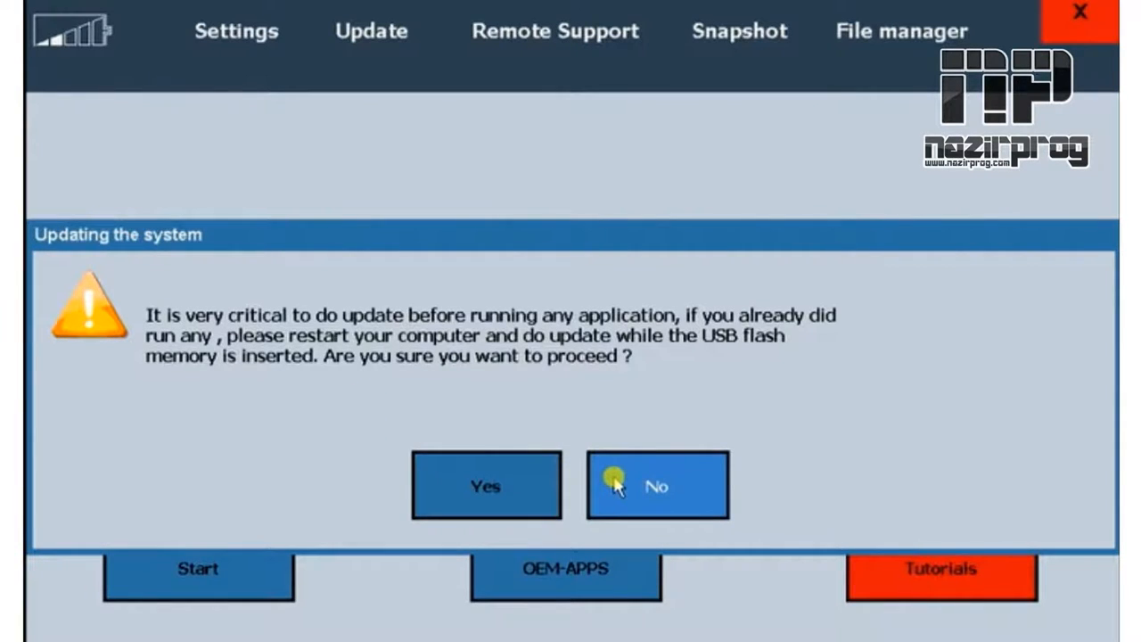